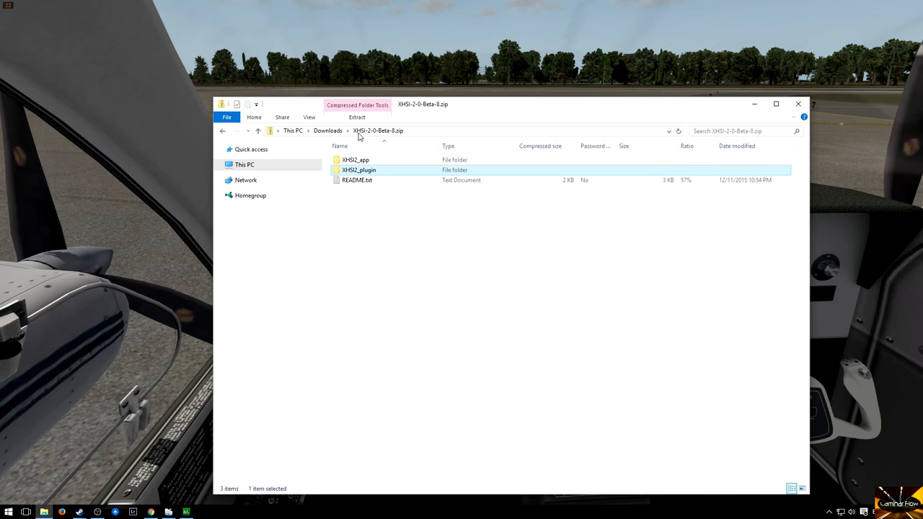
mouse_move(385, 147)
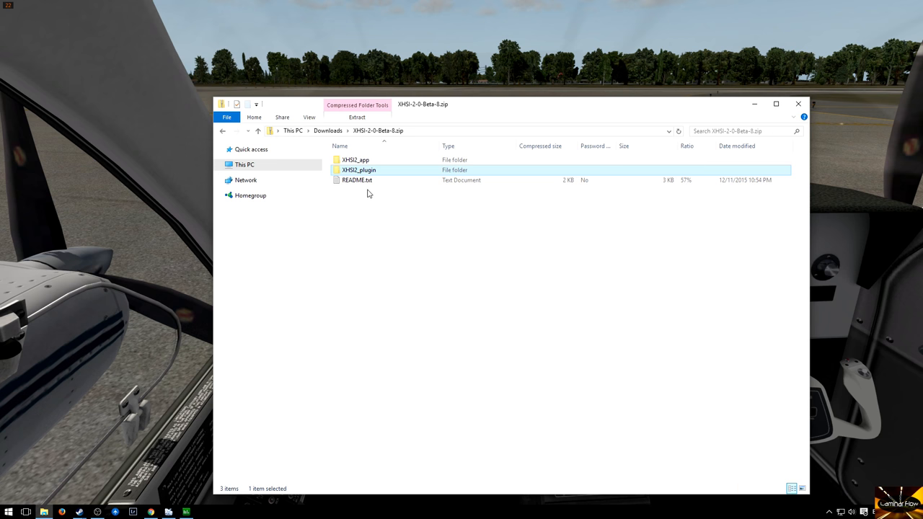
mouse_move(372, 173)
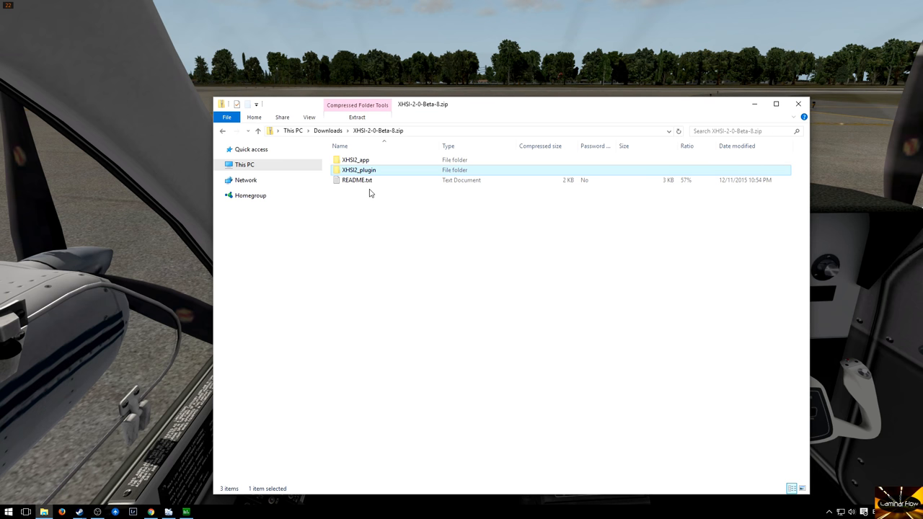
Browse the zip archive's folders, backing out of XHSI_plugin and going into XHSI_app.
click(369, 193)
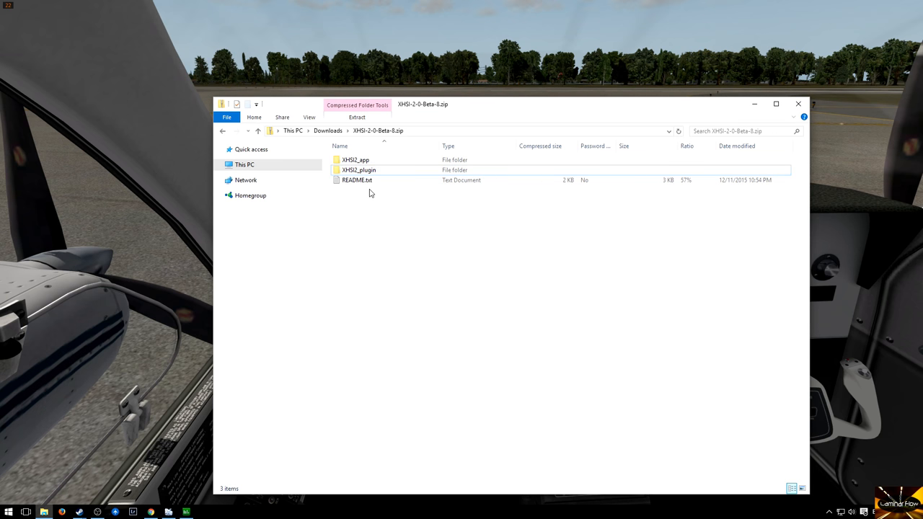
click(357, 170)
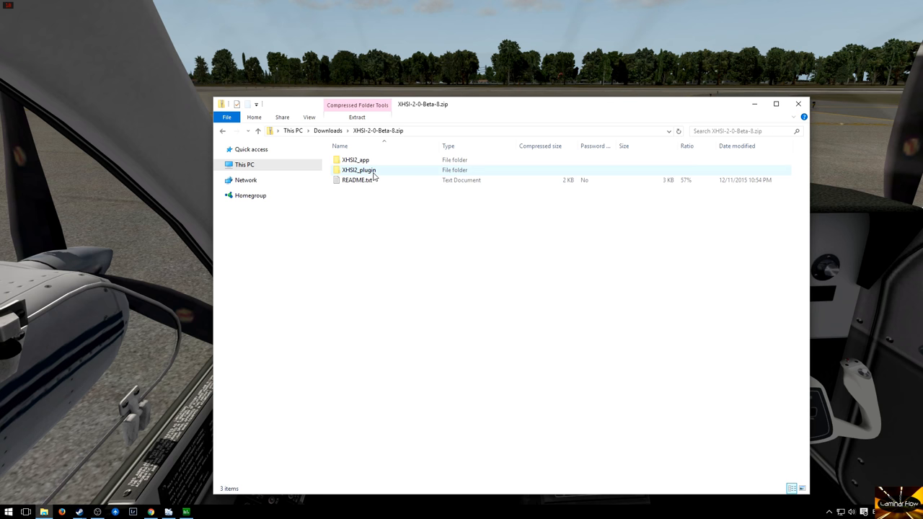
click(353, 159)
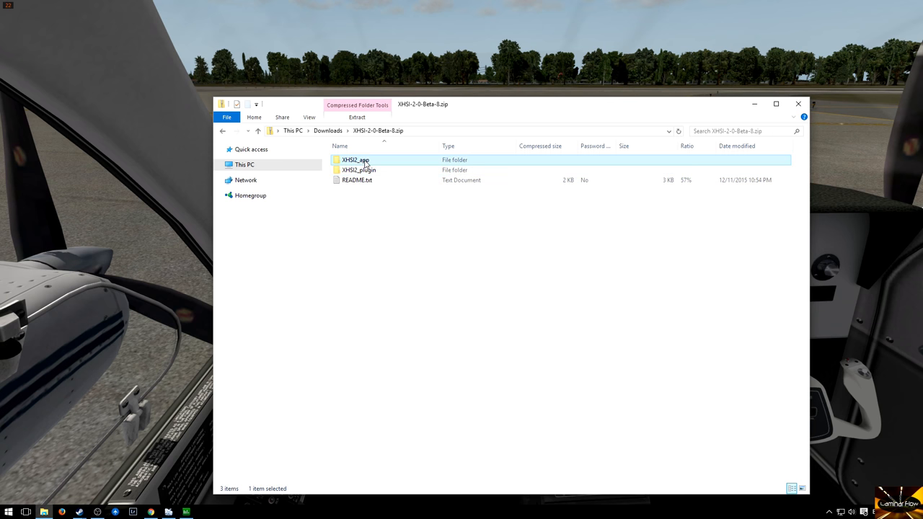
double_click(352, 158)
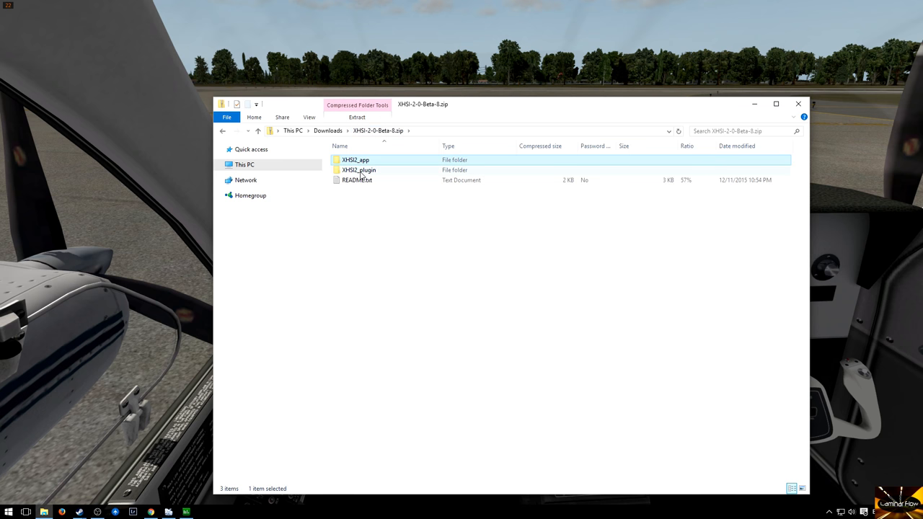
double_click(357, 170)
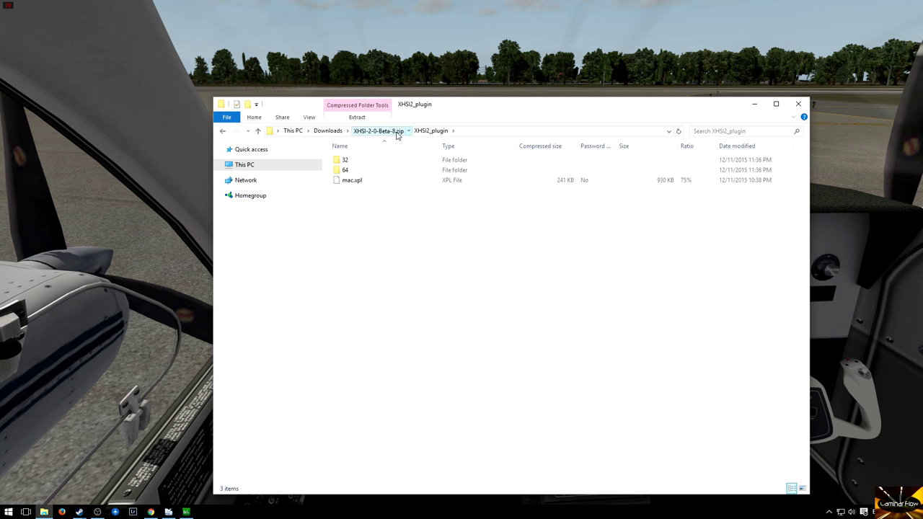
click(378, 130)
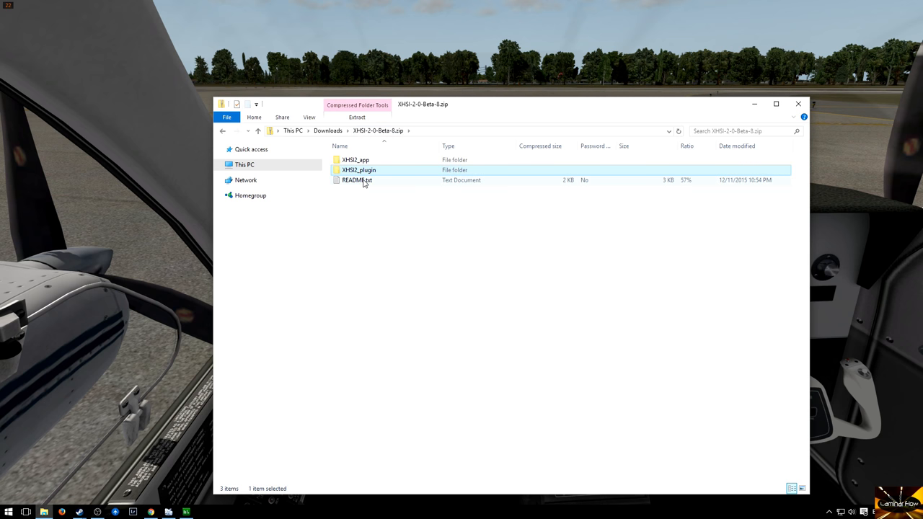
click(358, 170)
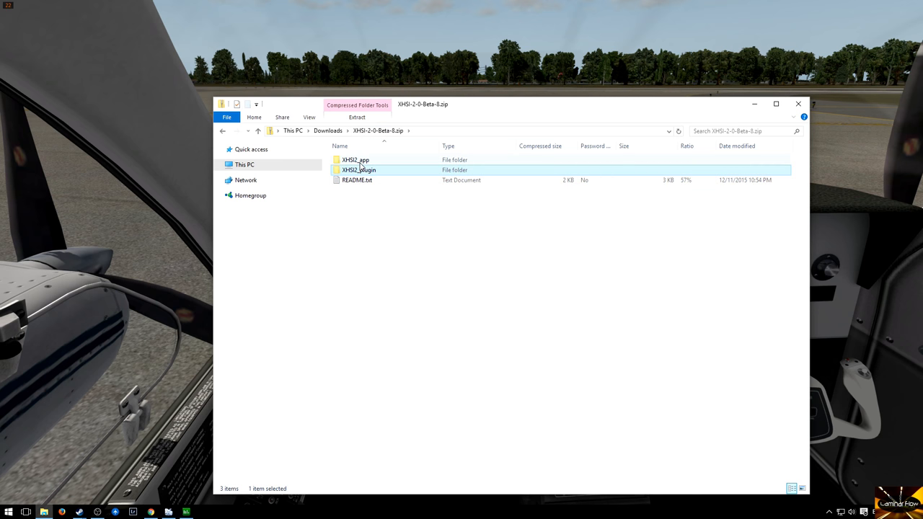
click(356, 159)
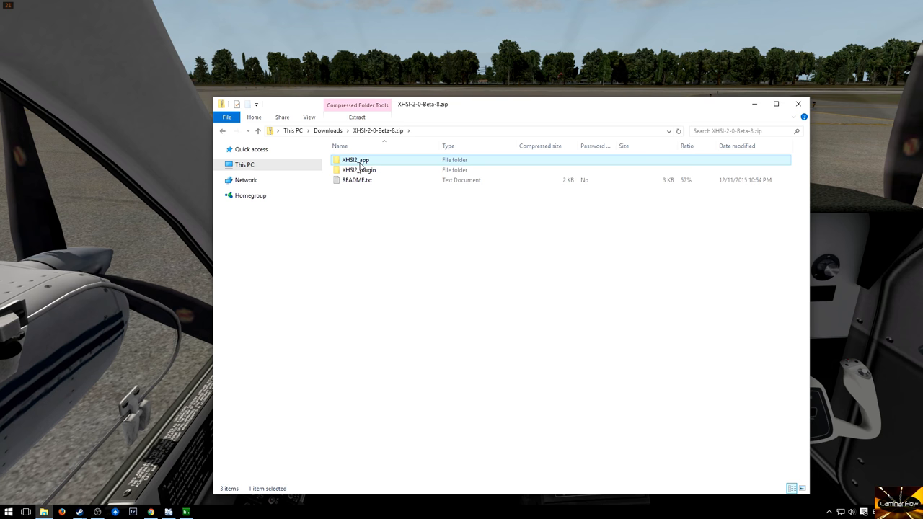
double_click(355, 159)
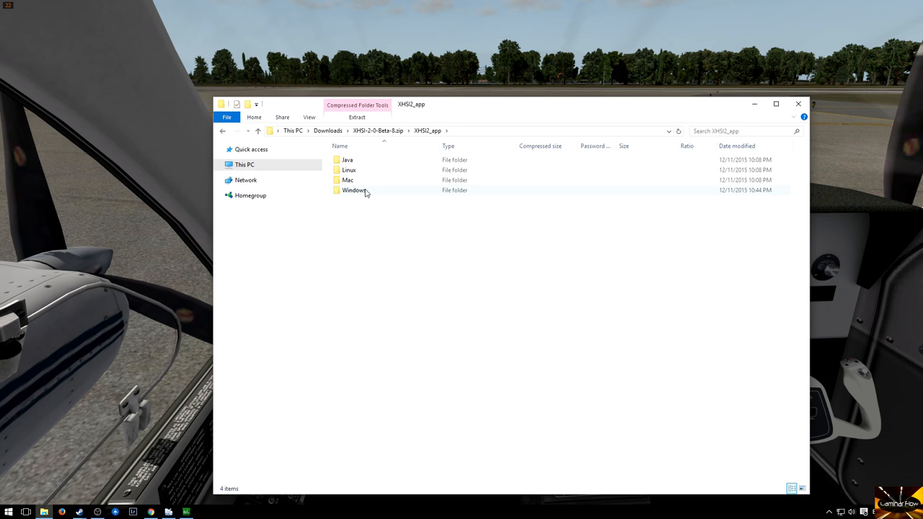
double_click(346, 158)
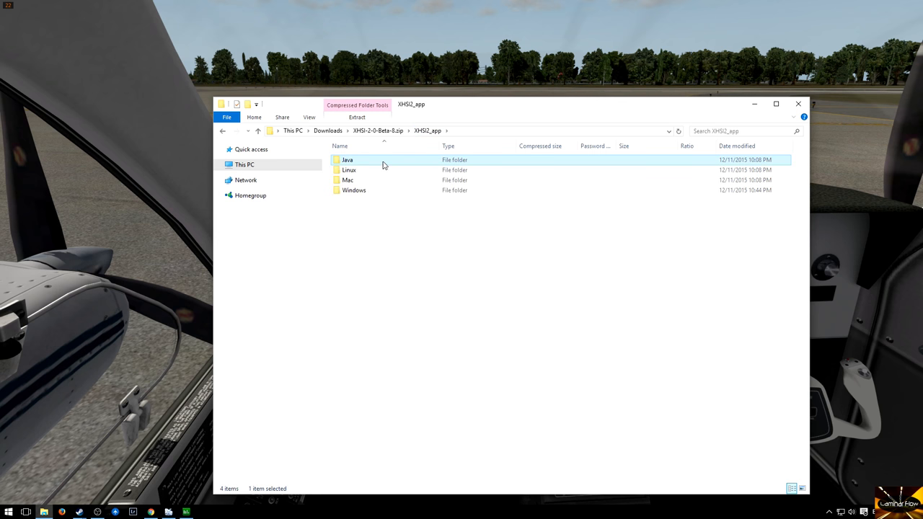
mouse_move(381, 186)
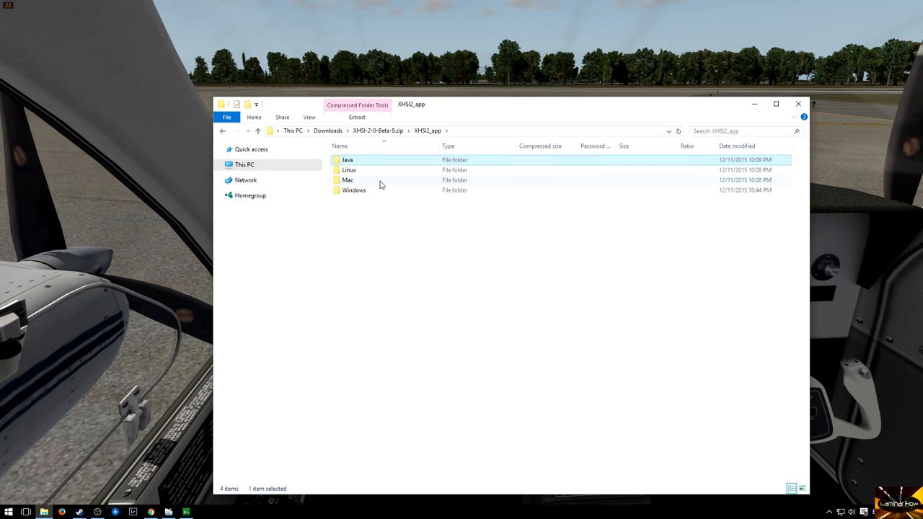
Launch XHSI2.exe from the Windows folder, running it without extracting and past the security warning.
double_click(353, 191)
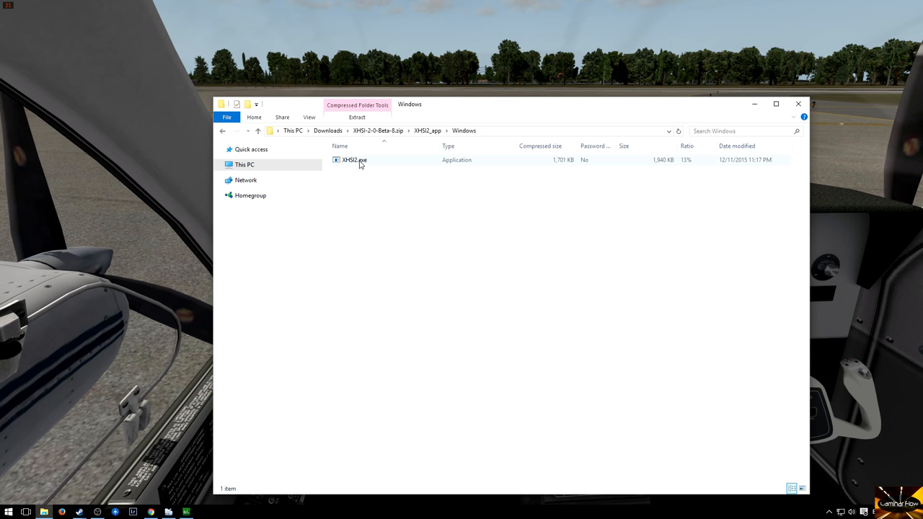
double_click(350, 158)
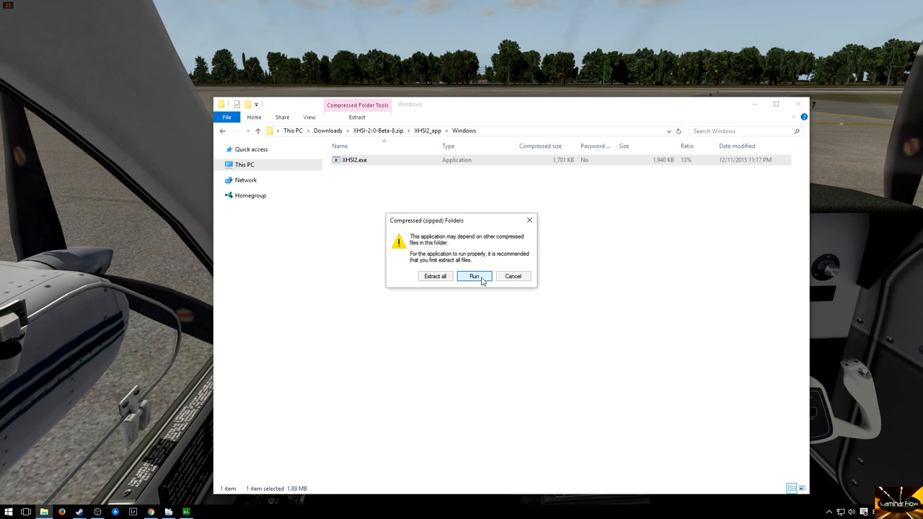
click(473, 276)
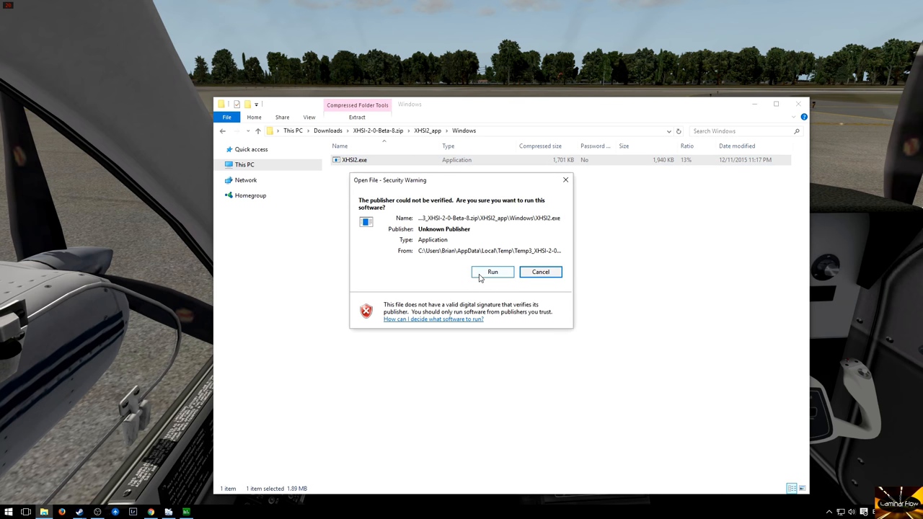
click(494, 271)
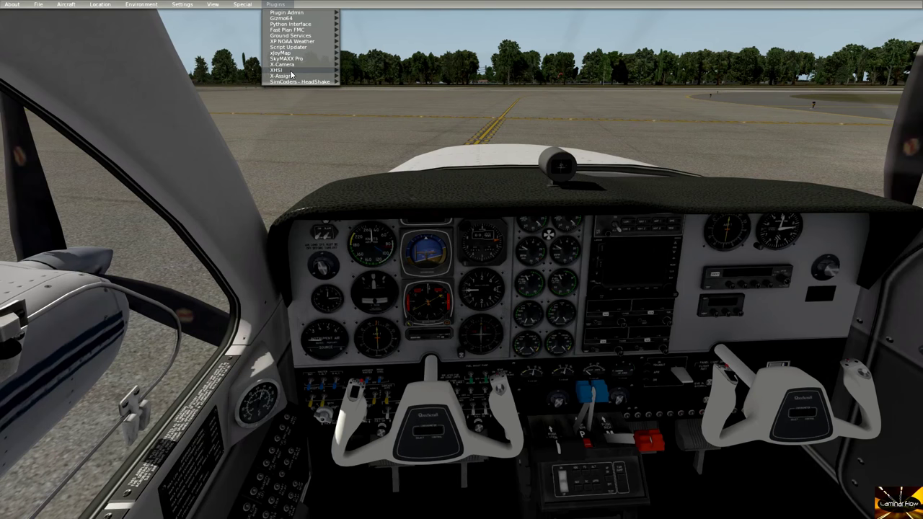
Show the XHSI plugin settings dialog and centre it on screen.
click(269, 69)
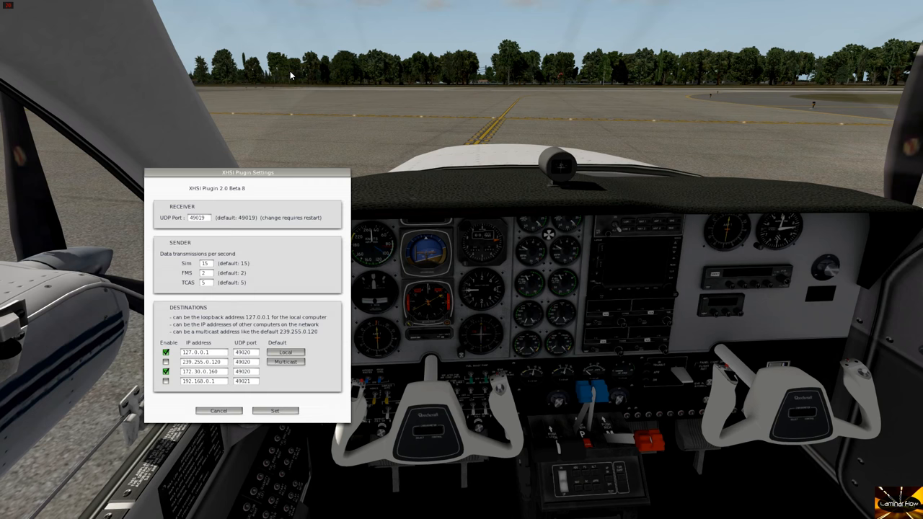
drag(248, 173, 263, 170)
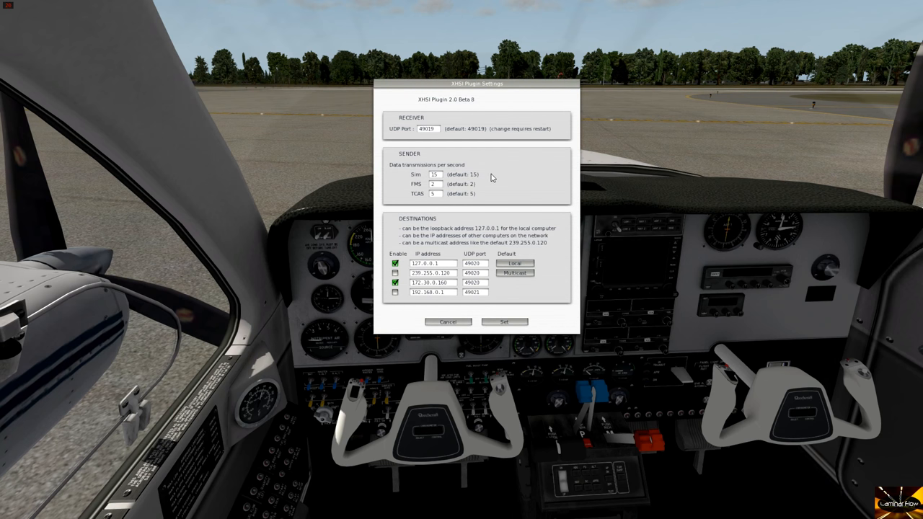
mouse_move(545, 66)
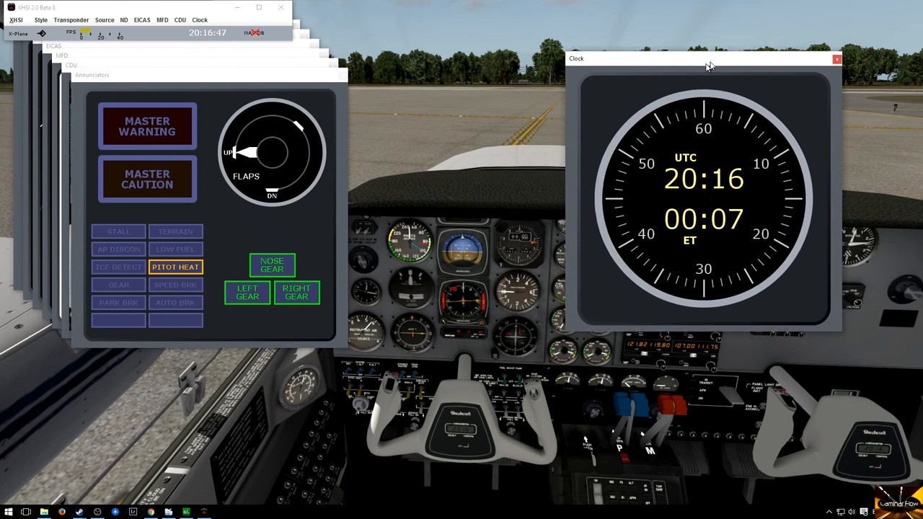
Place the clock panel at the right side and bring the annunciator panel forward beside it.
drag(704, 58, 173, 288)
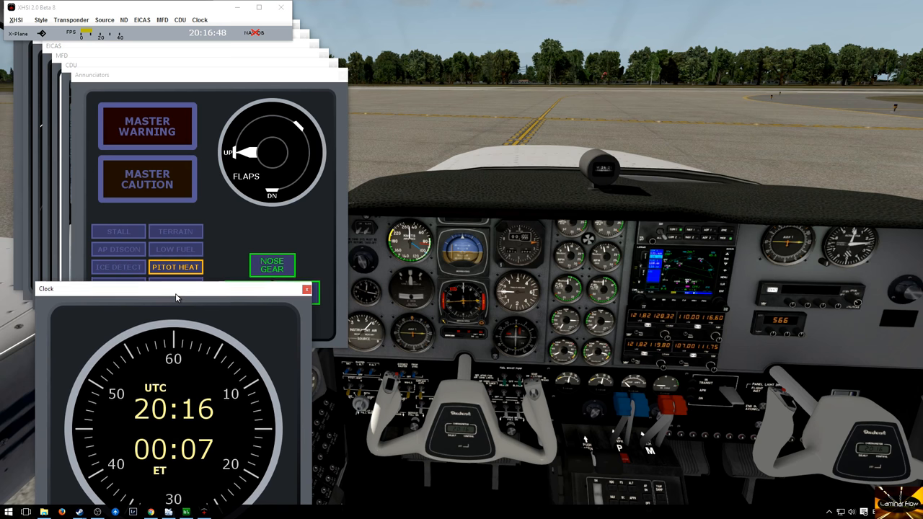
drag(173, 288, 190, 253)
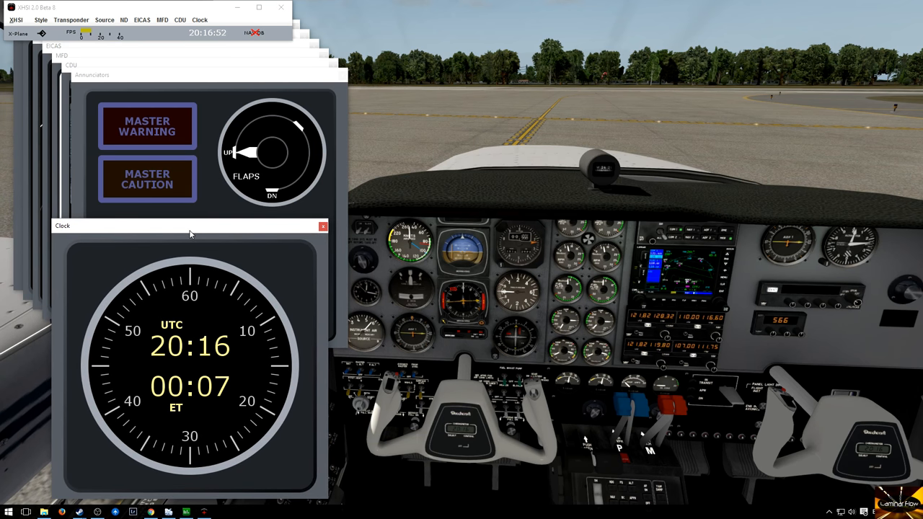
mouse_move(211, 260)
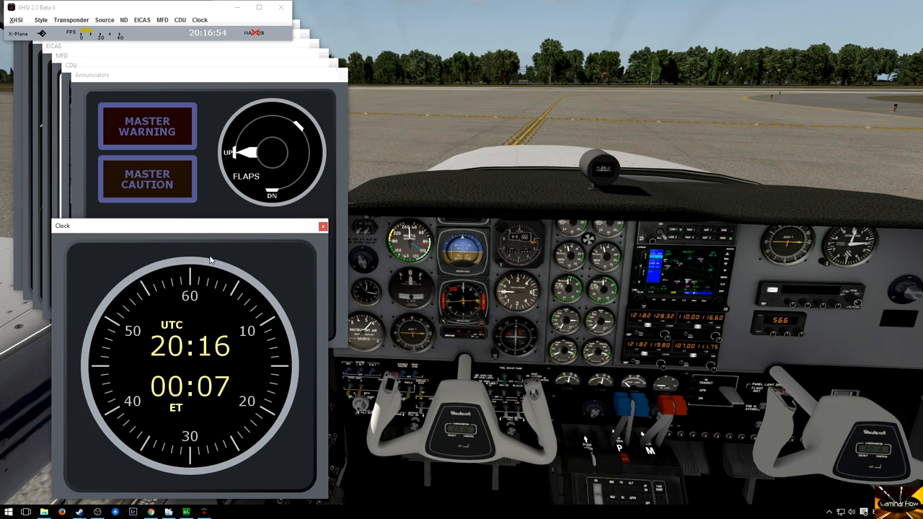
drag(190, 225, 714, 104)
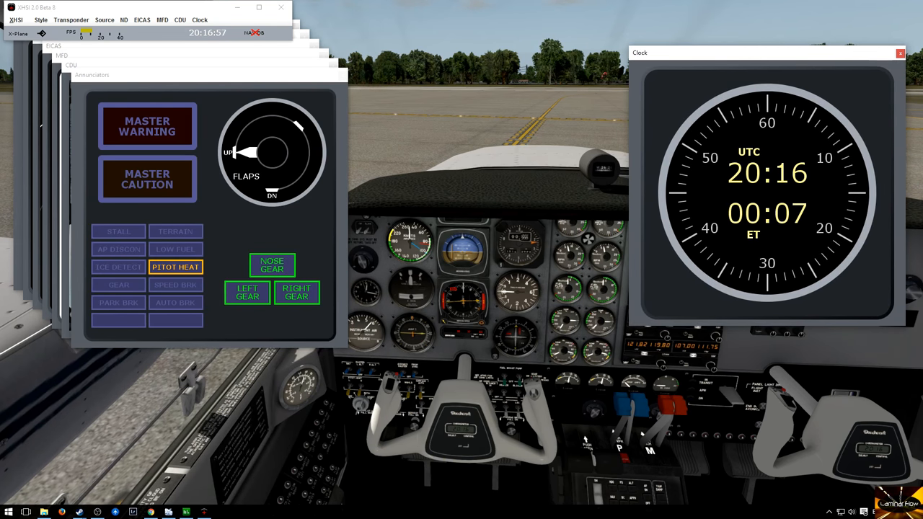
click(899, 52)
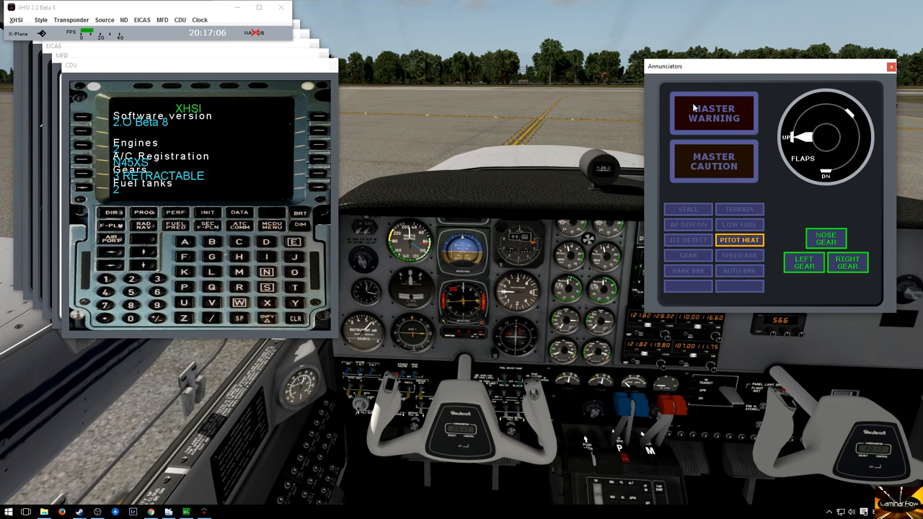
mouse_move(782, 188)
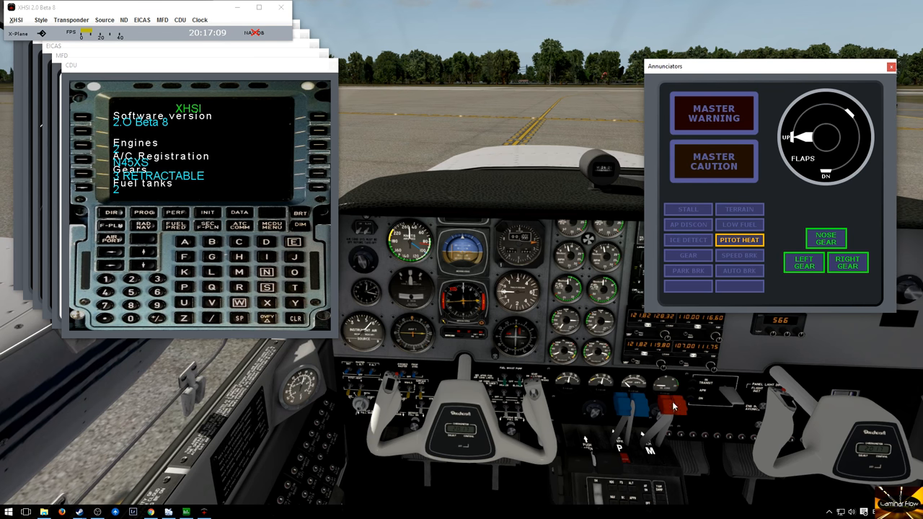
mouse_move(597, 463)
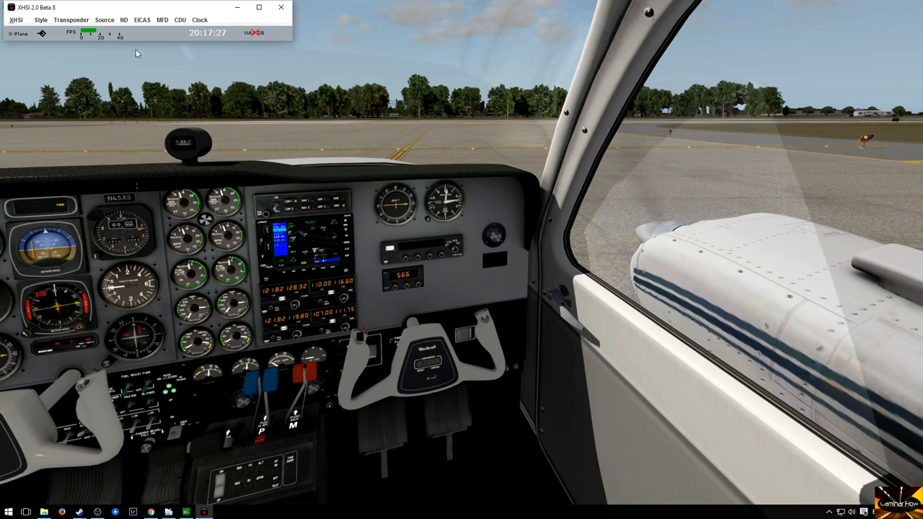
Bring the XHSI display windows back in front of the simulator view.
click(13, 20)
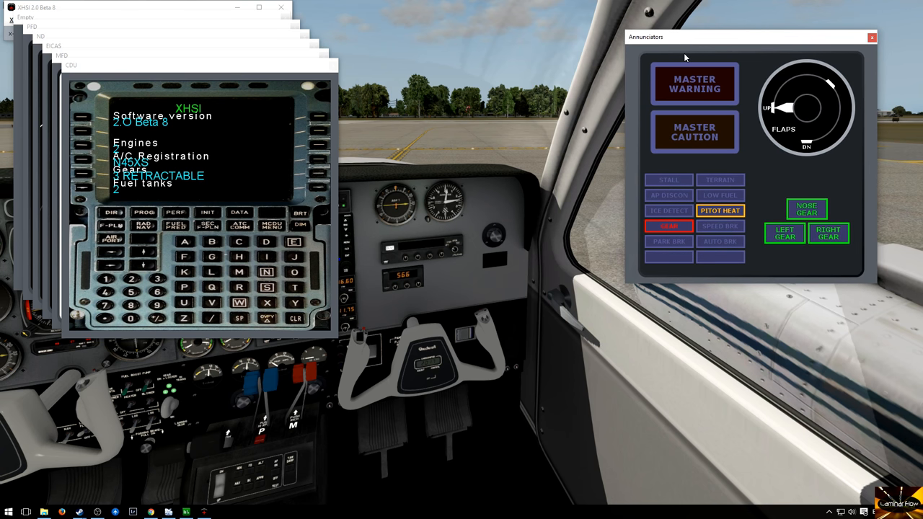
mouse_move(680, 58)
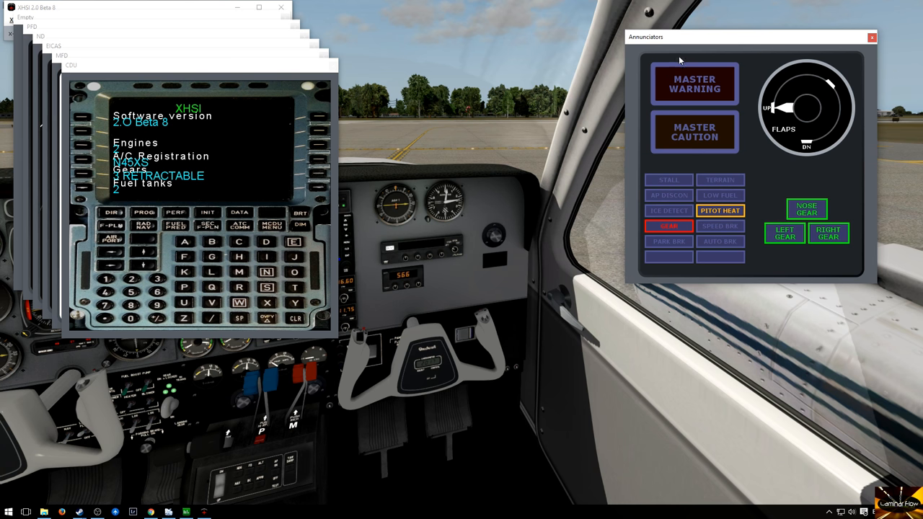
mouse_move(676, 61)
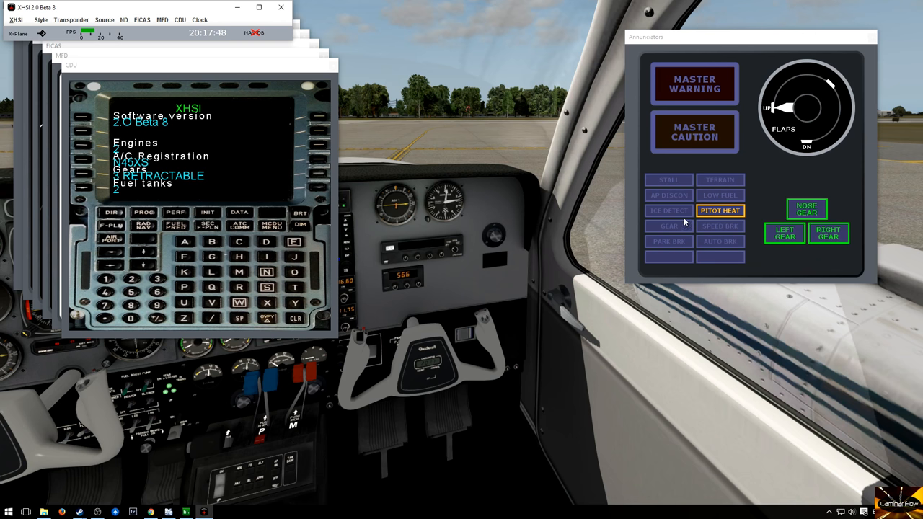
mouse_move(799, 107)
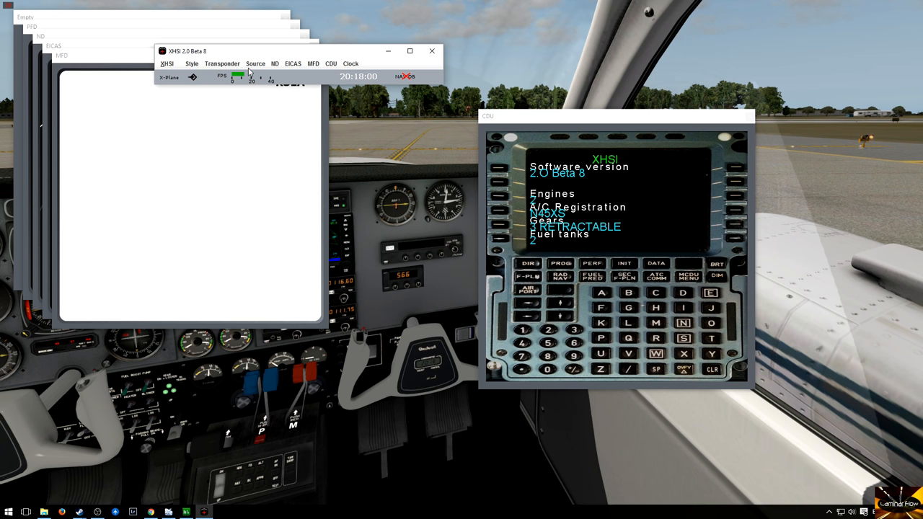
mouse_move(305, 66)
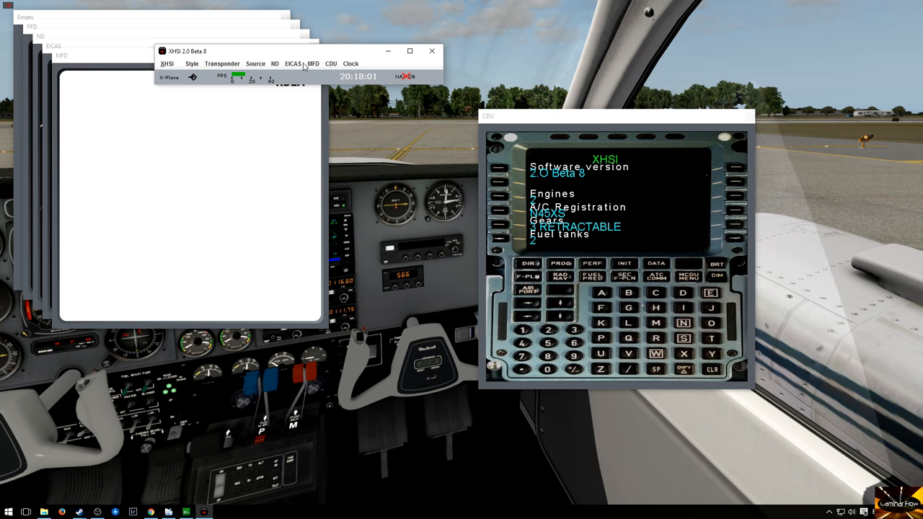
Review the CDU's FMC source options, then close the CDU display.
click(330, 64)
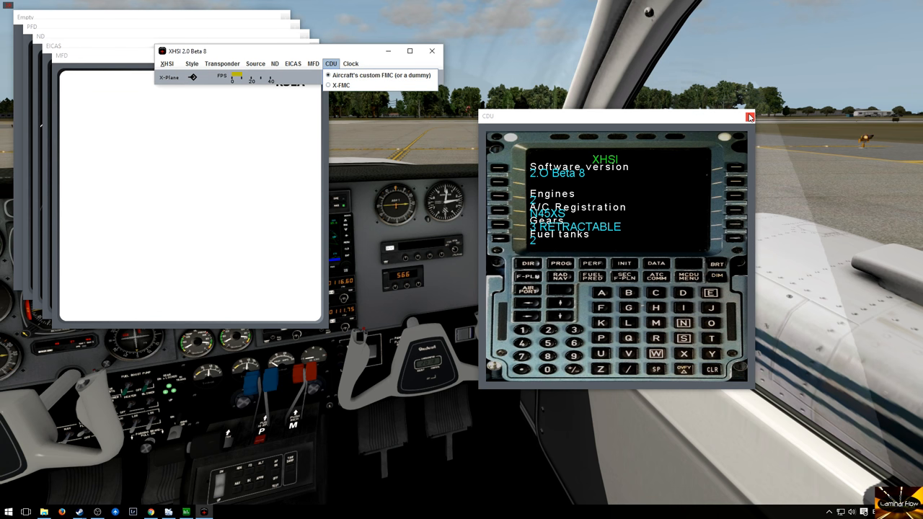
mouse_move(750, 117)
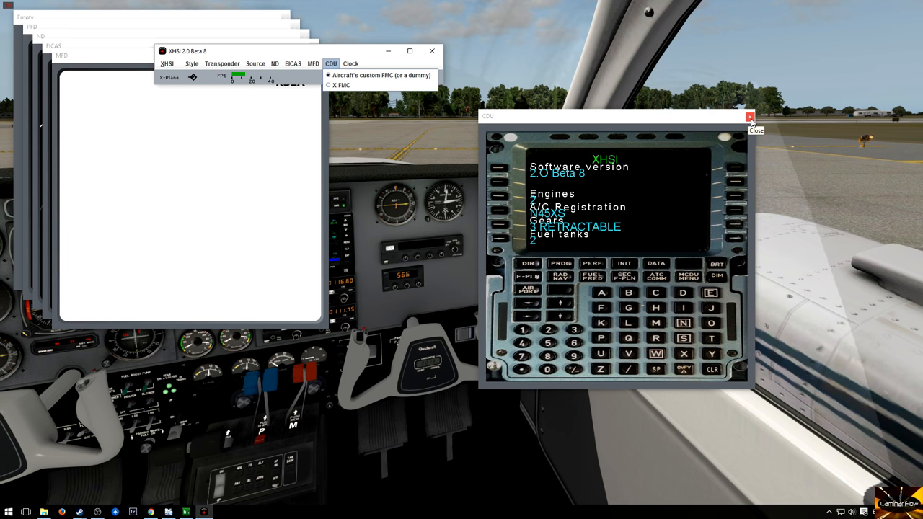
click(750, 118)
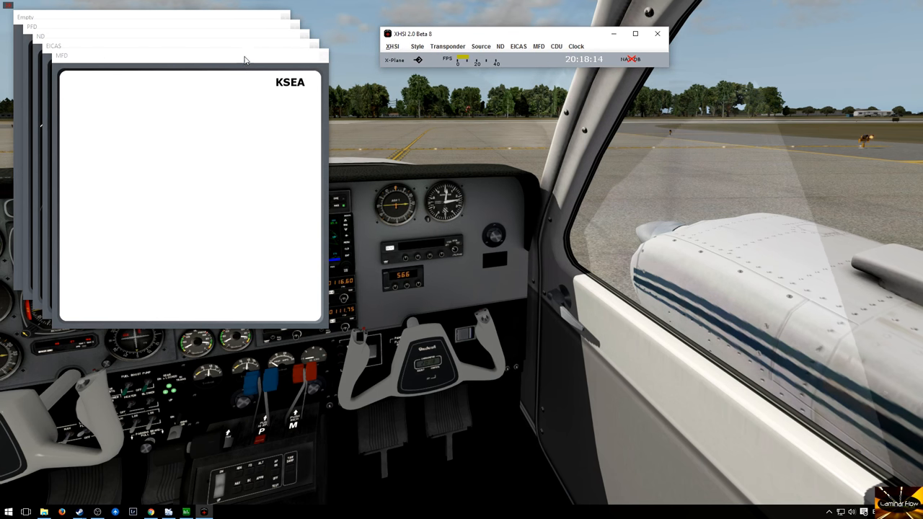
Show the Flight Plan page on the MFD, then switch it to the RTU radio tuning page.
click(543, 45)
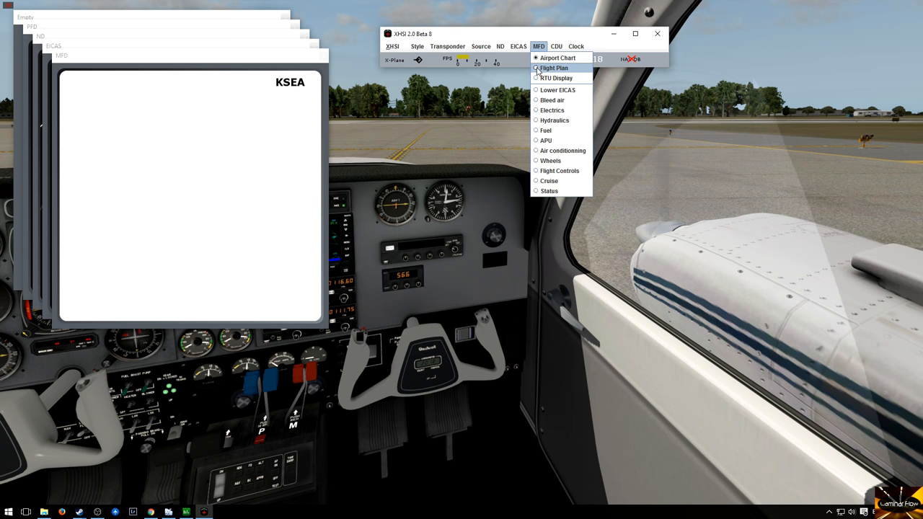
click(547, 68)
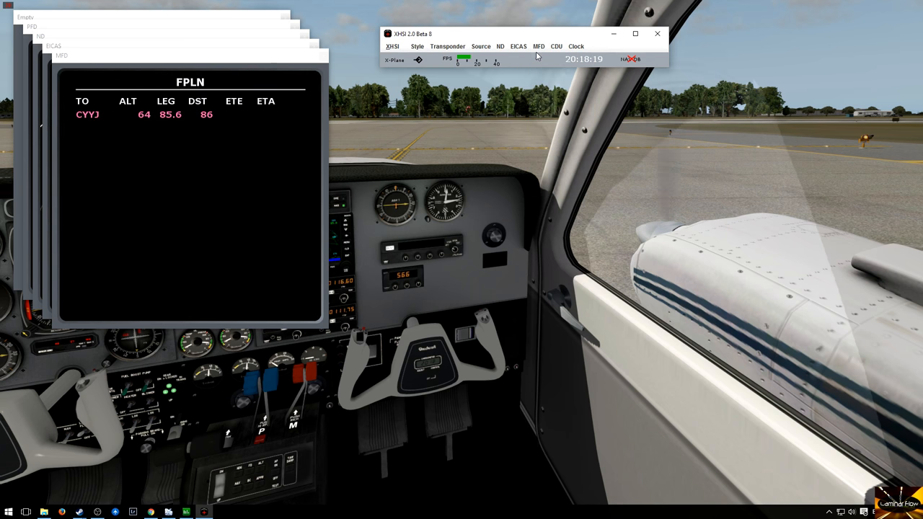
click(538, 47)
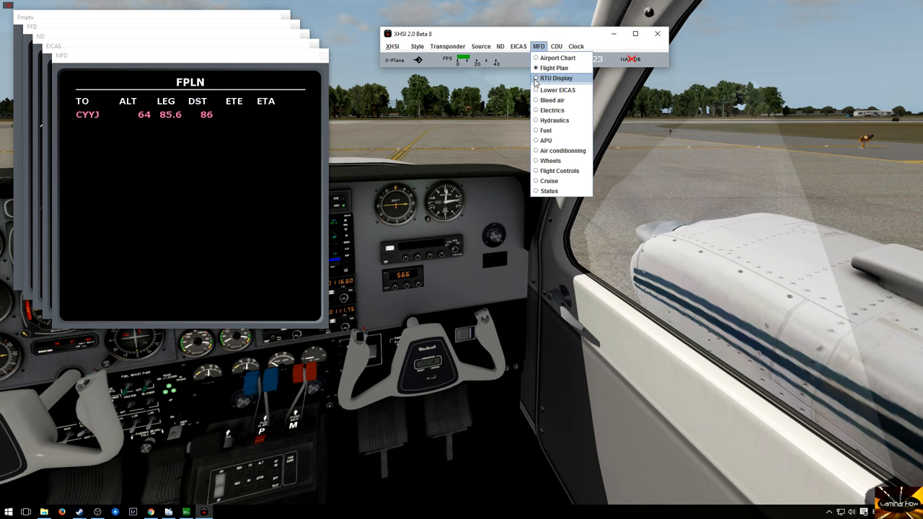
click(556, 77)
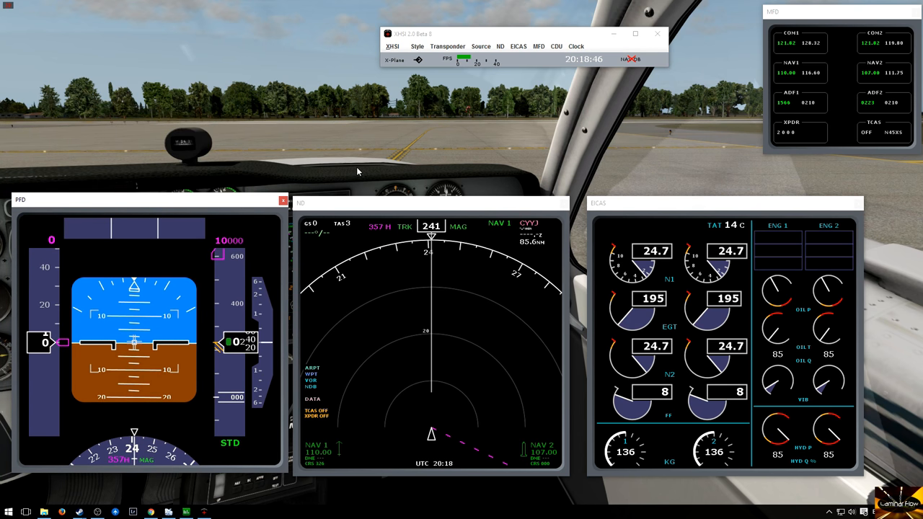
Browse the ND and EICAS menus and change the engine type to piston-style MAP, RPM, EGT, FF gauges.
click(504, 44)
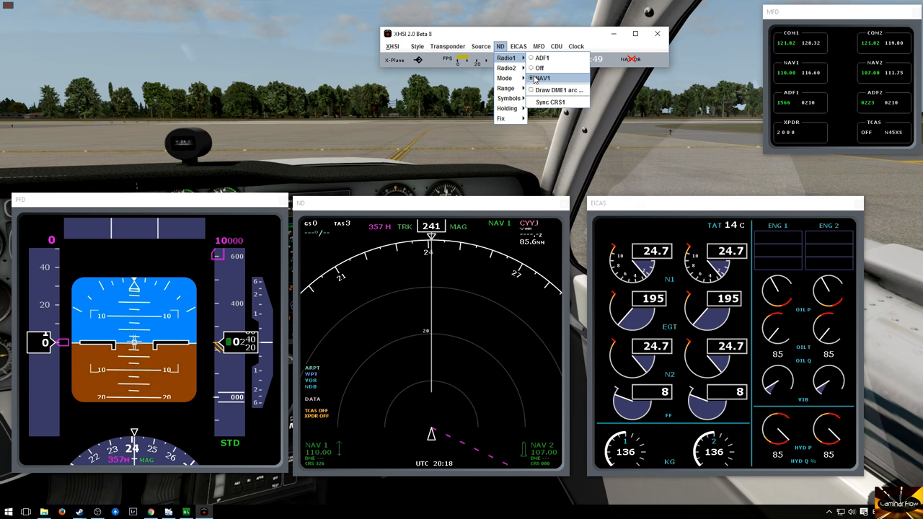
click(447, 46)
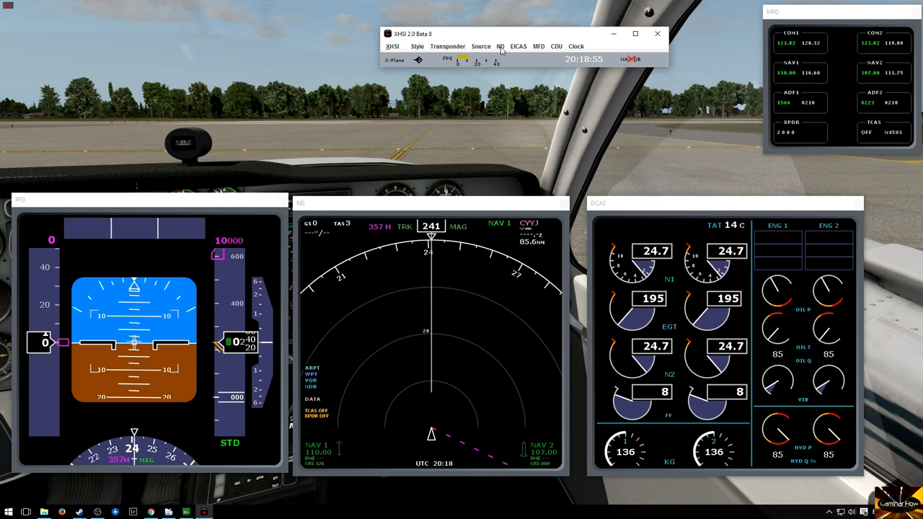
click(519, 46)
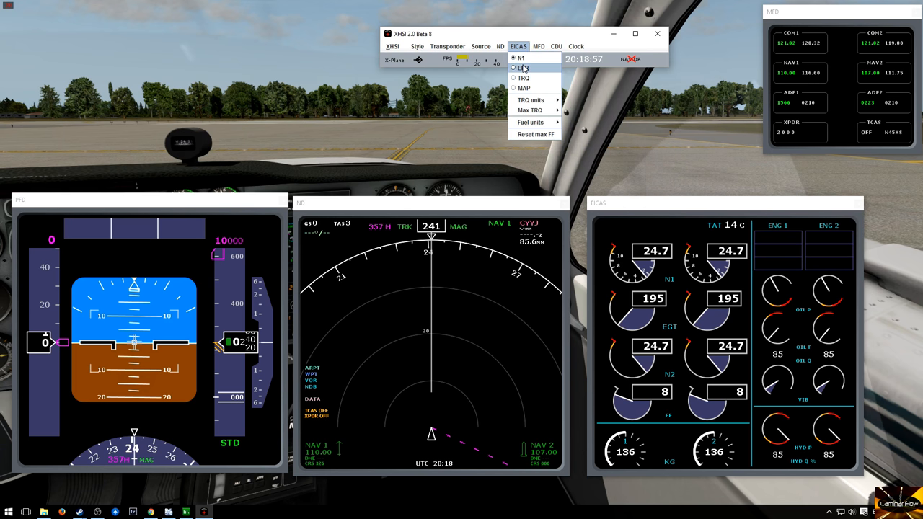
click(522, 68)
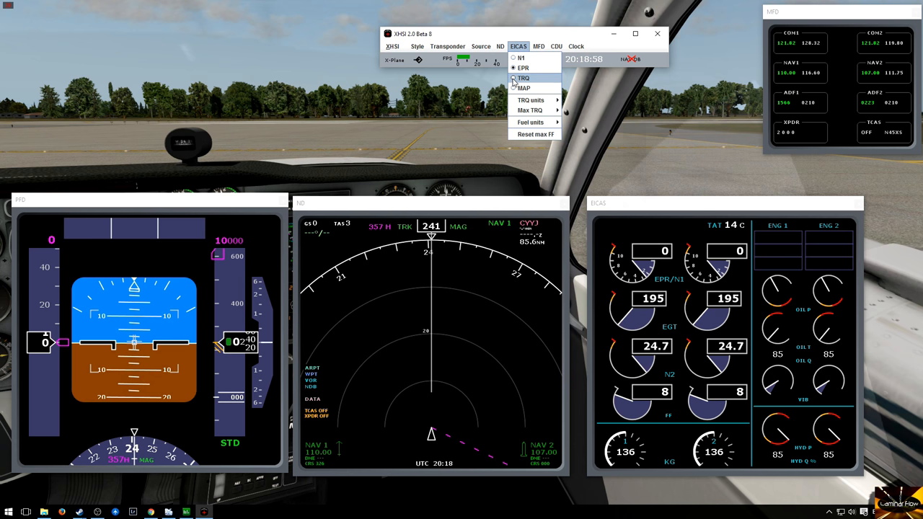
click(525, 78)
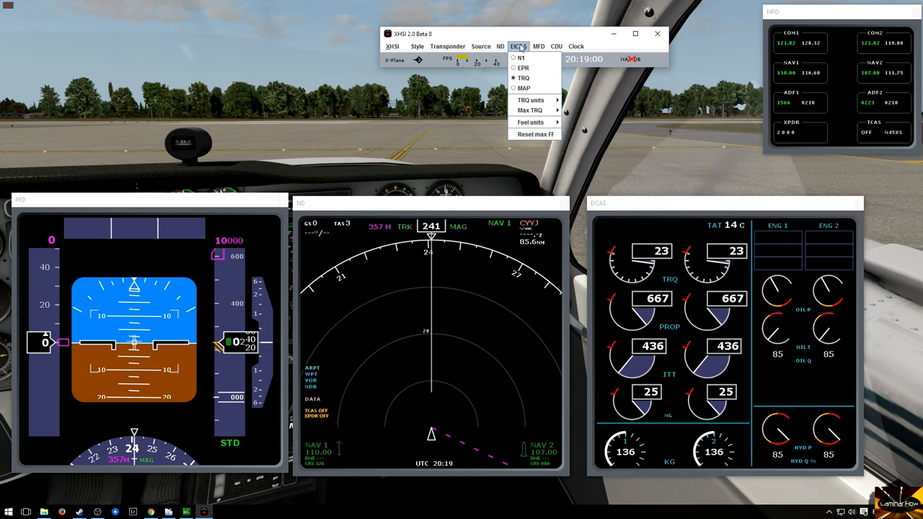
click(501, 47)
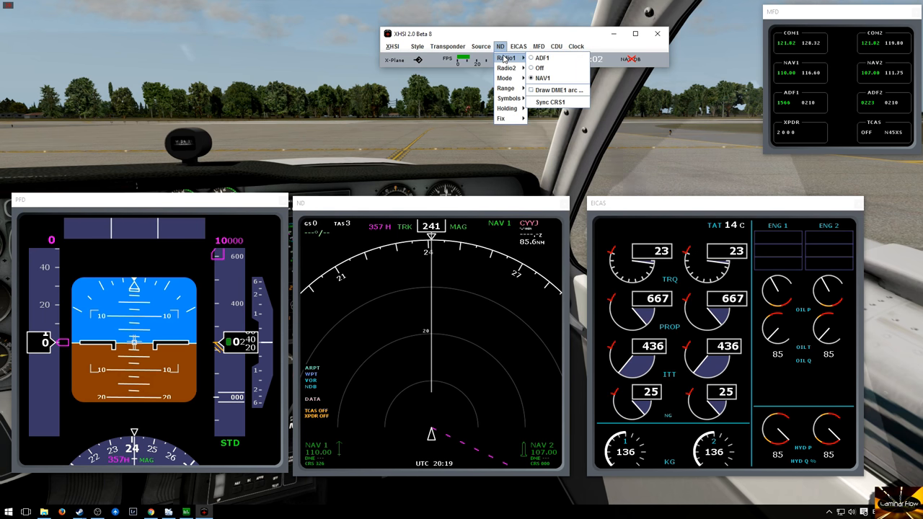
click(522, 46)
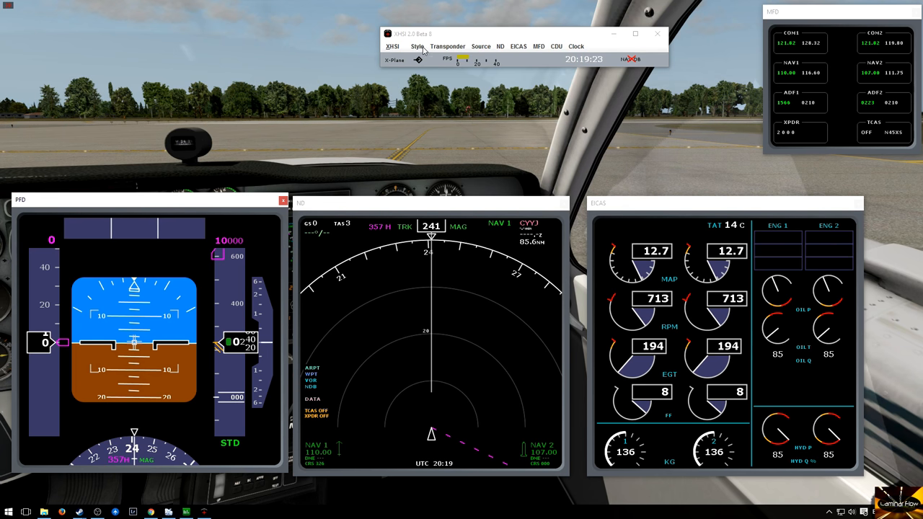
click(423, 46)
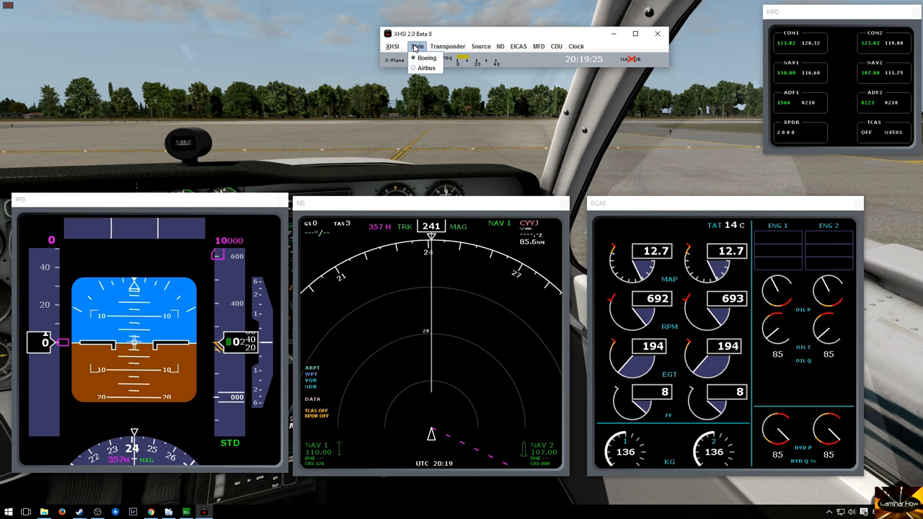
click(424, 67)
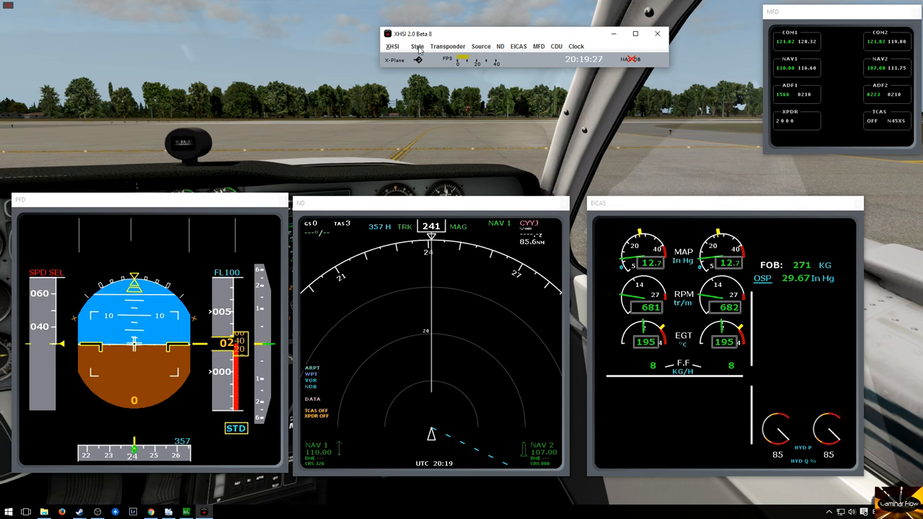
click(395, 47)
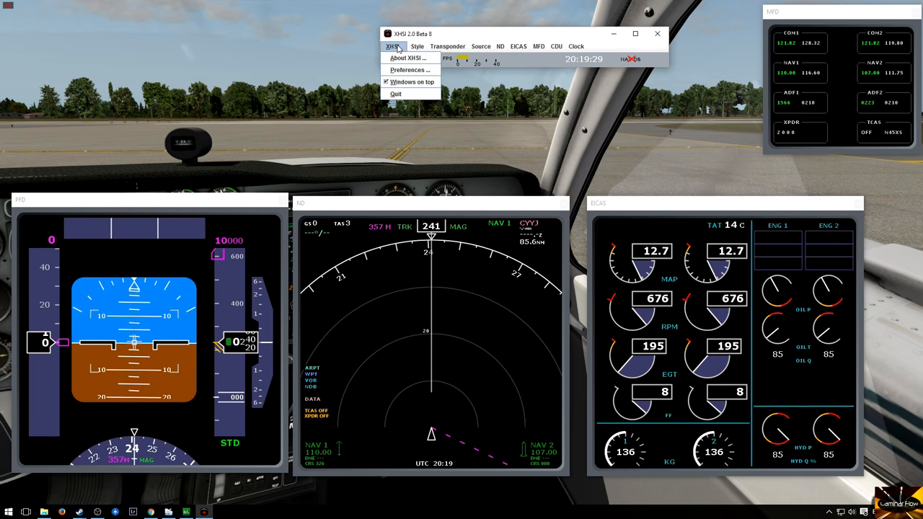
click(419, 45)
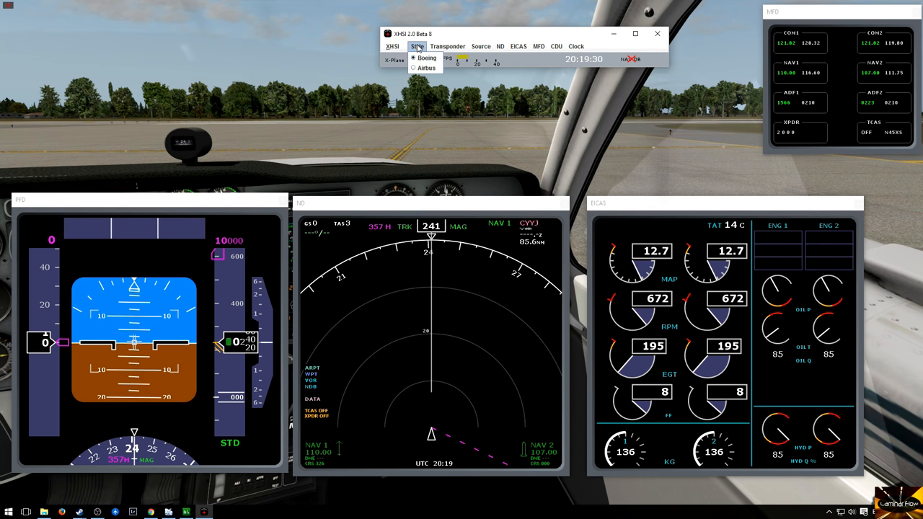
click(412, 67)
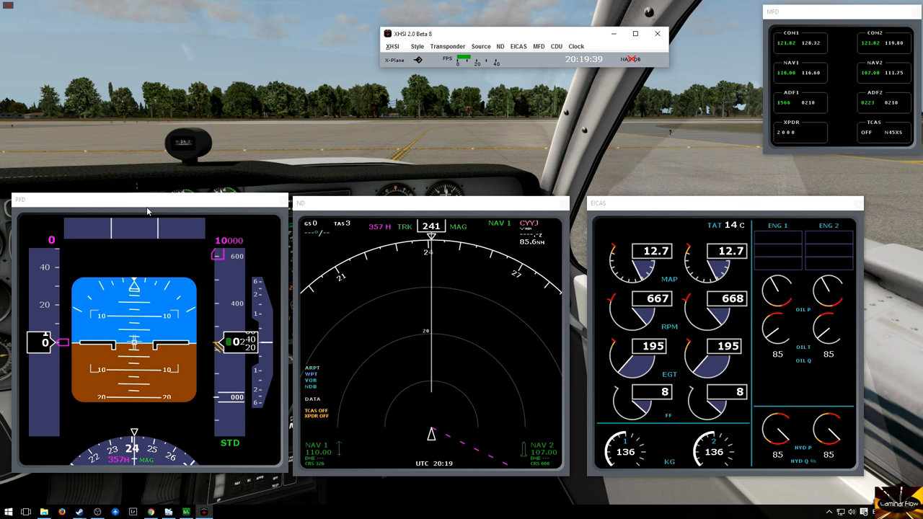
mouse_move(565, 278)
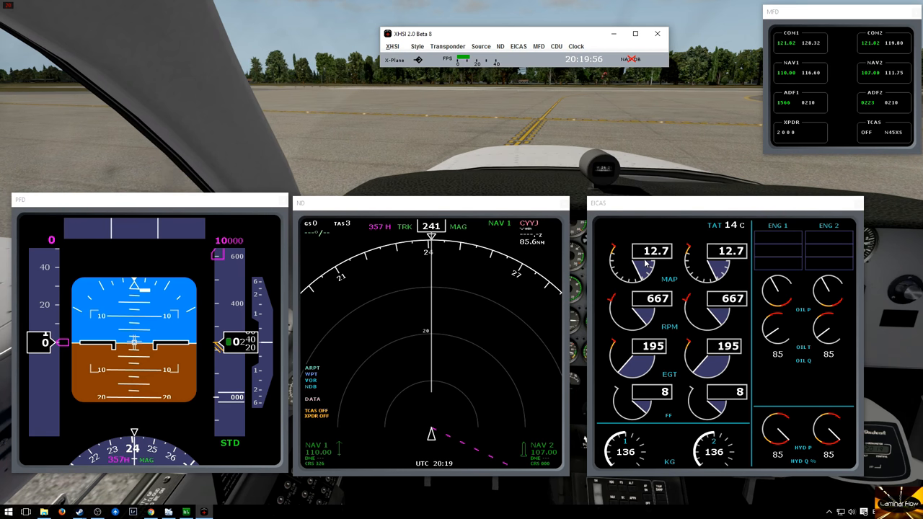
mouse_move(646, 117)
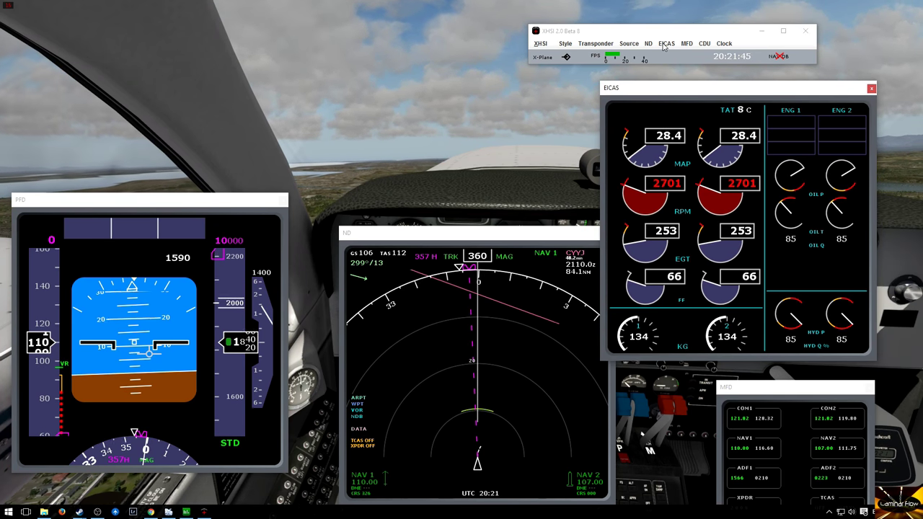
Show the MFD's Cruise page, then the Hydraulics and Lower EICAS pages.
click(686, 43)
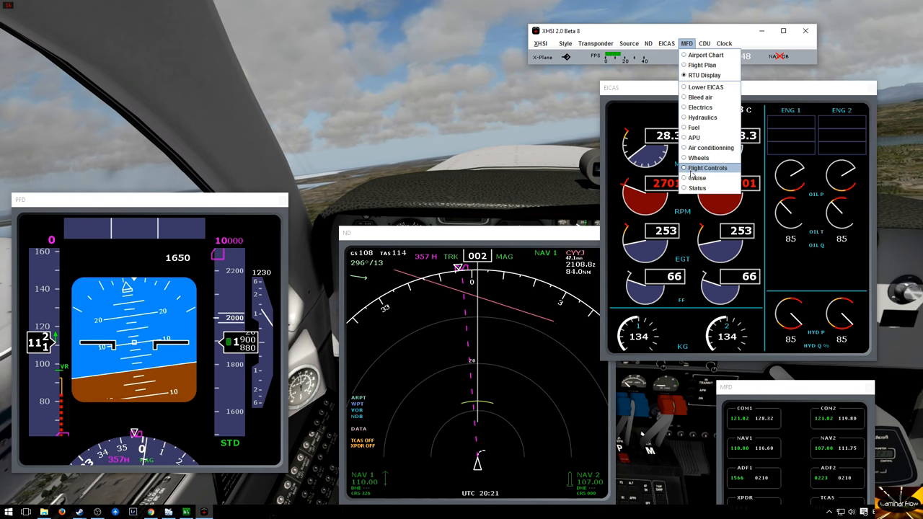
click(696, 179)
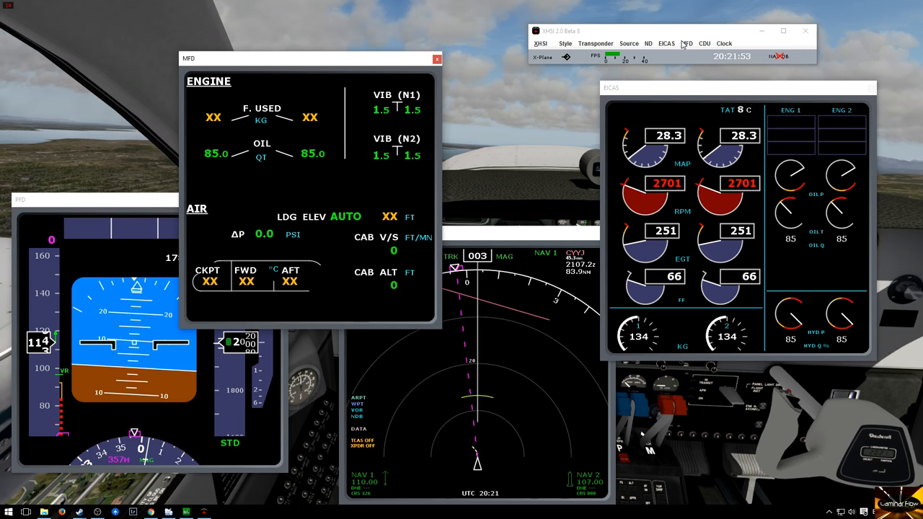
click(686, 43)
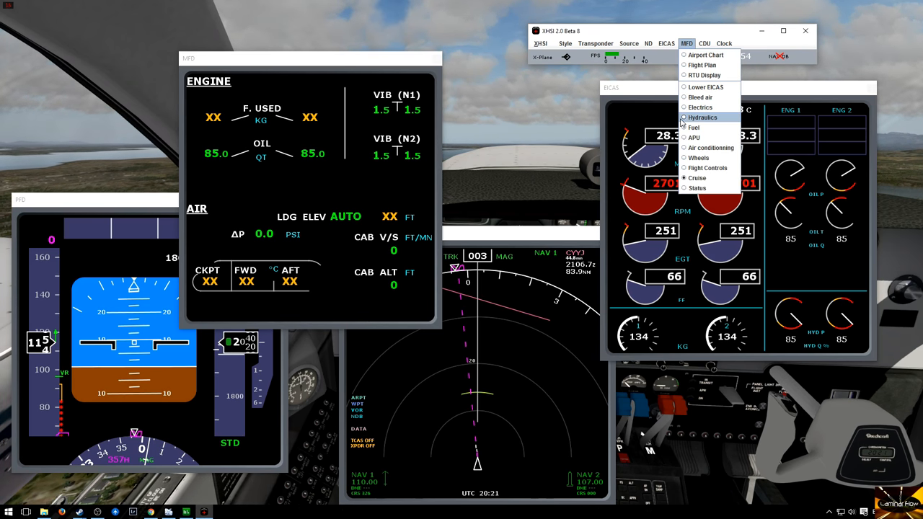
click(703, 117)
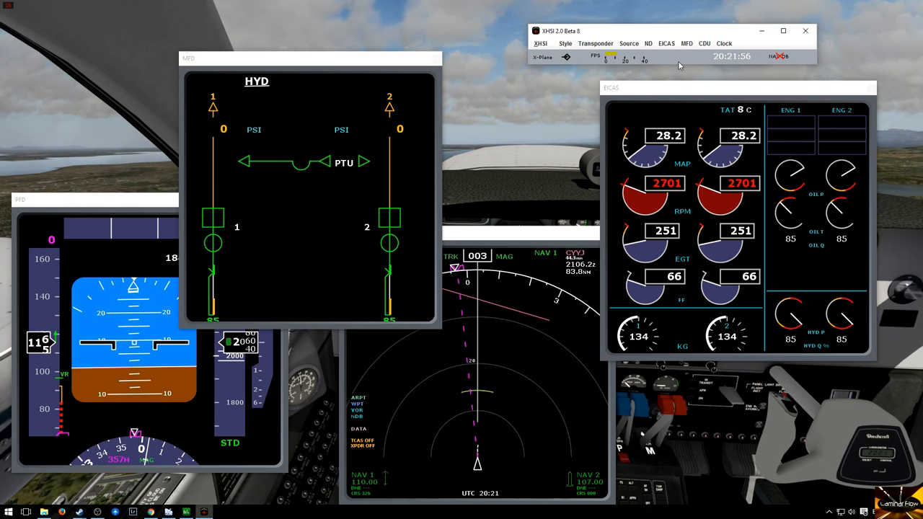
click(695, 43)
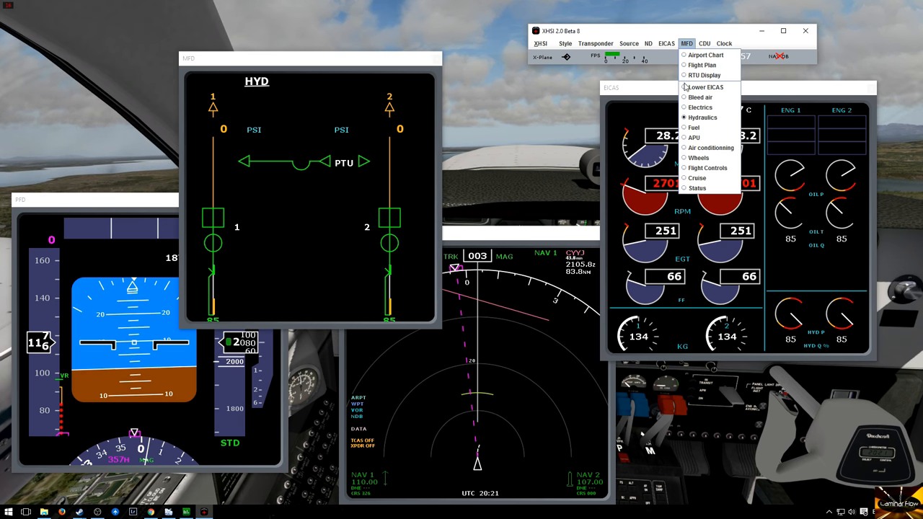
click(708, 88)
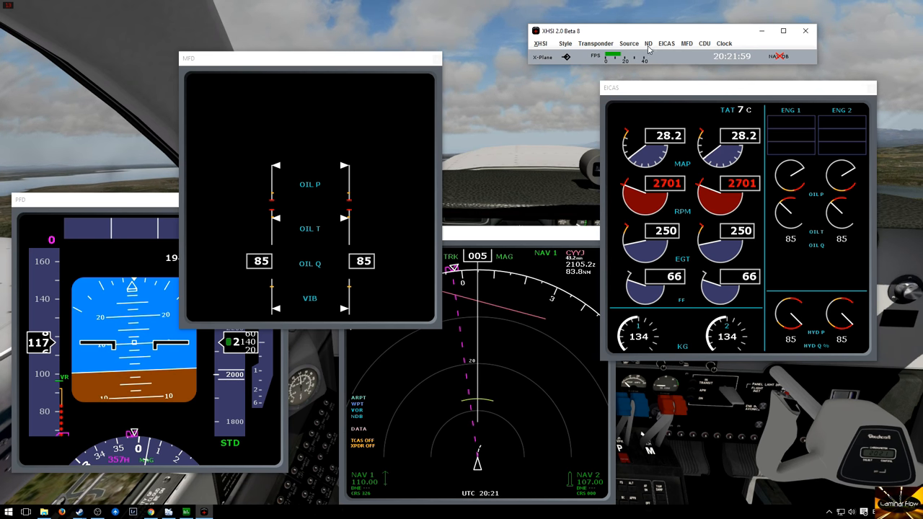
Continue to the Bleed air page and finish on the Wheels page.
click(687, 44)
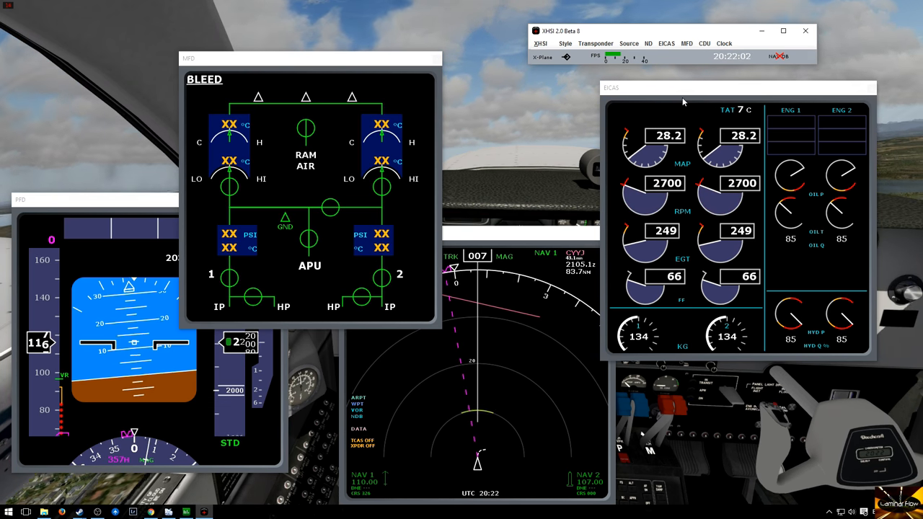
click(692, 43)
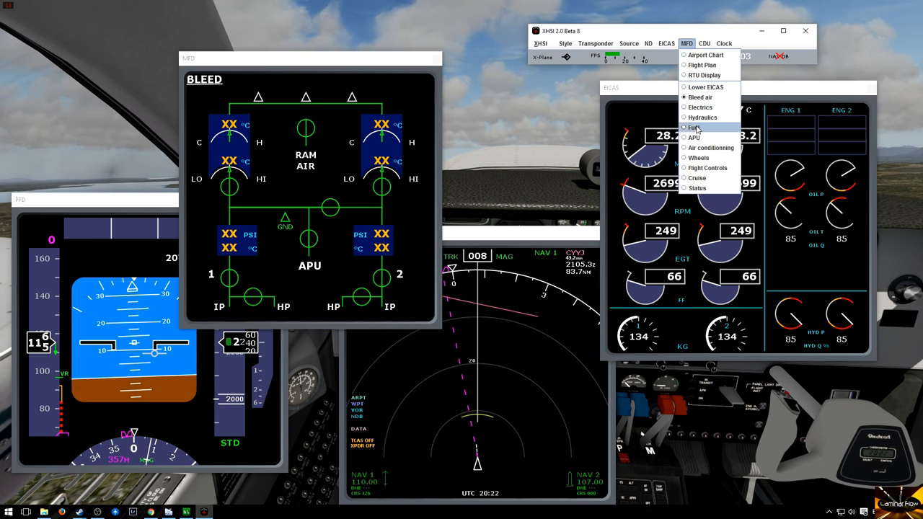
click(694, 127)
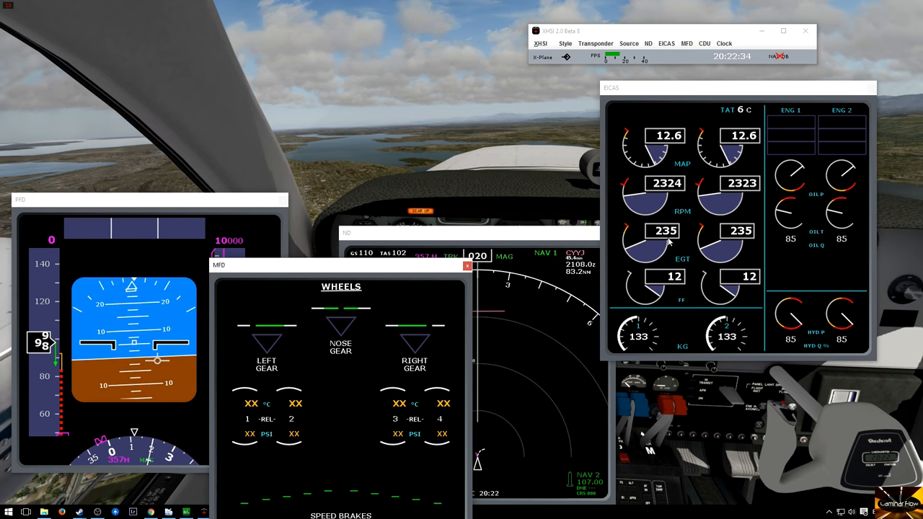
mouse_move(714, 259)
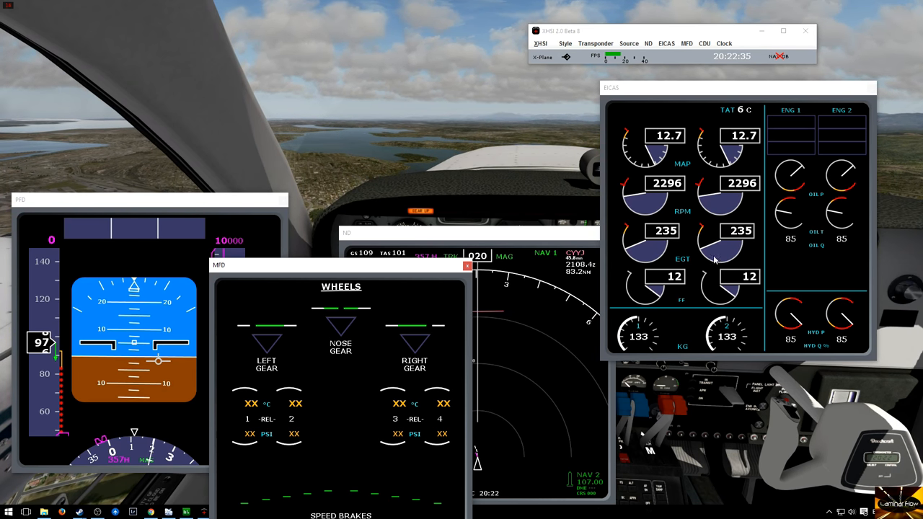